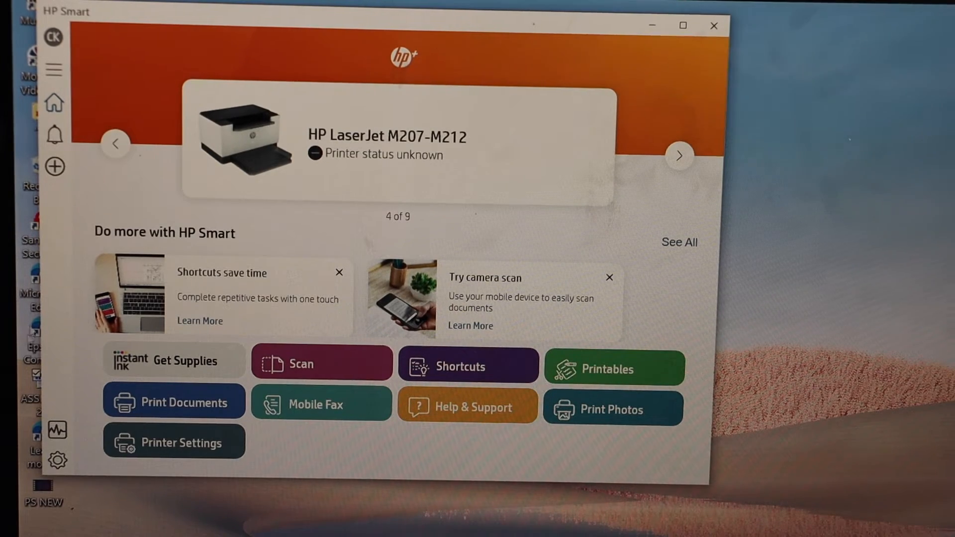
- Add a new printer and begin setting up the HP M140 LaserJet
{"action": "left_click", "coordinate": [55, 166]}
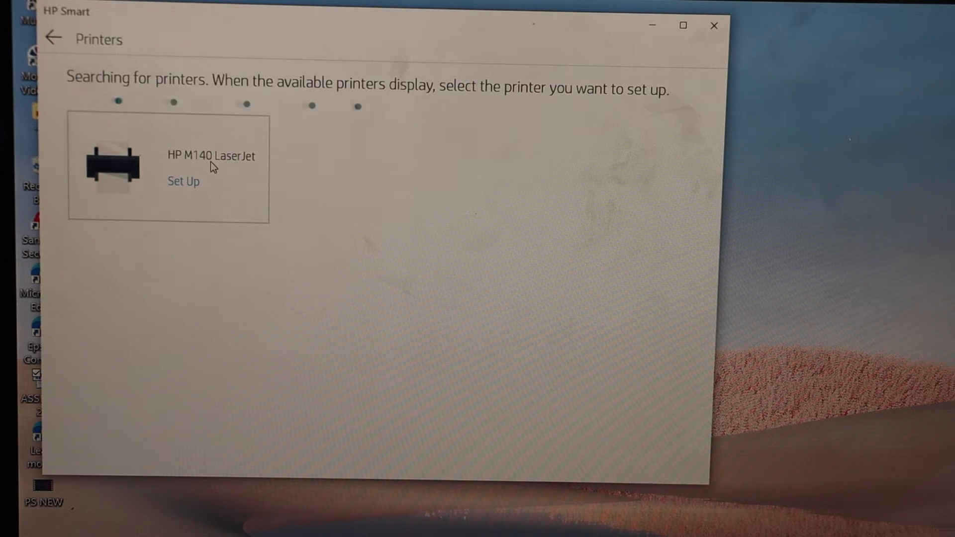
{"action": "left_click", "coordinate": [182, 181]}
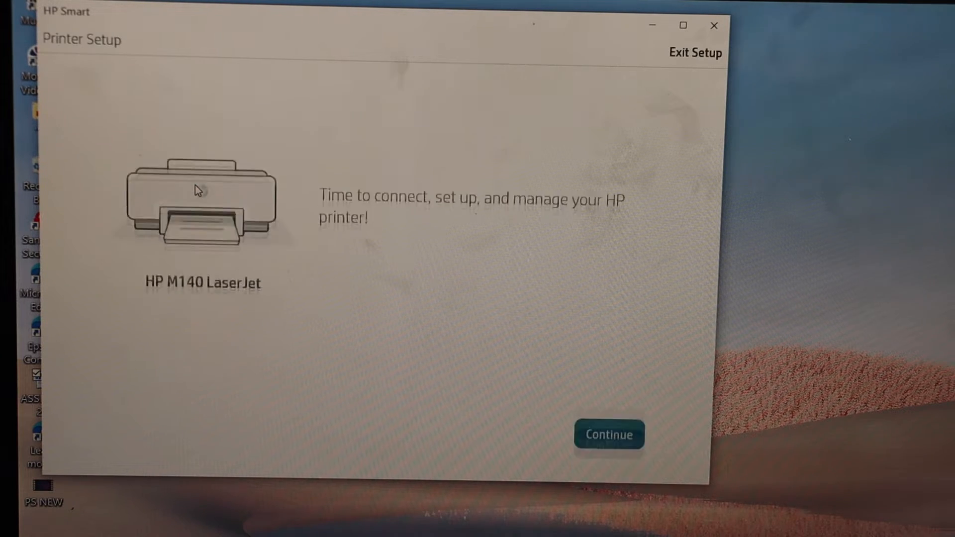
- Connect the HP M140 LaserJet to BELL451 Wi-Fi, allowing the app to use the saved password
{"action": "left_click", "coordinate": [608, 435]}
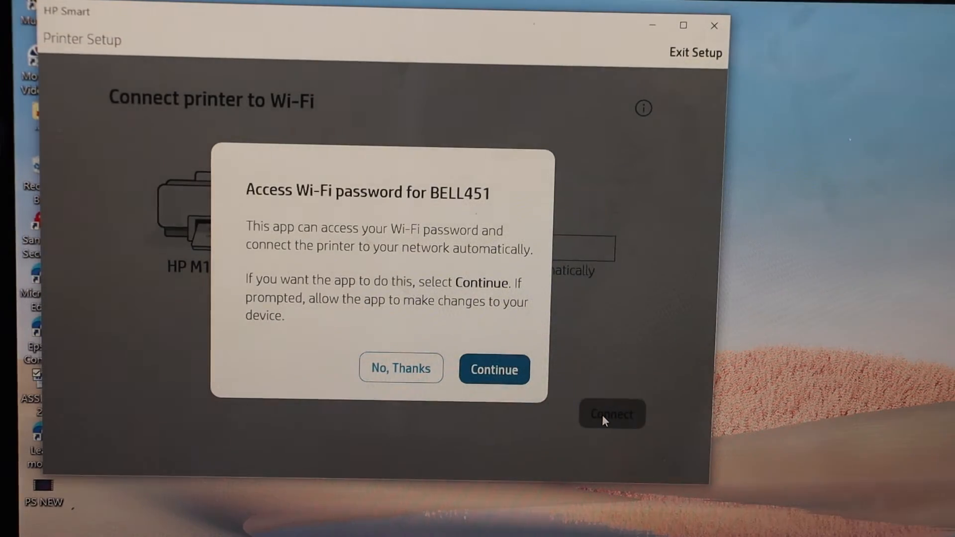
{"action": "left_click", "coordinate": [493, 370]}
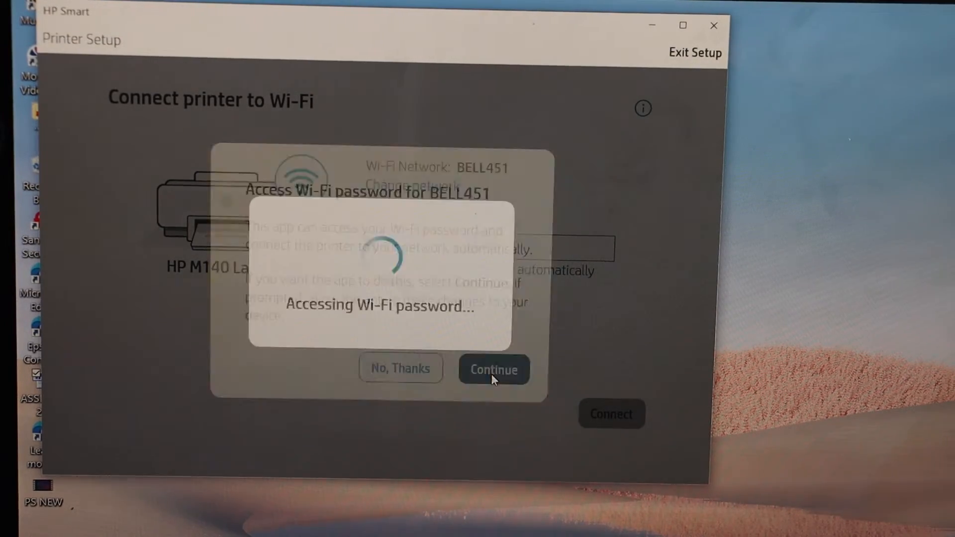
{"action": "left_click", "coordinate": [493, 369]}
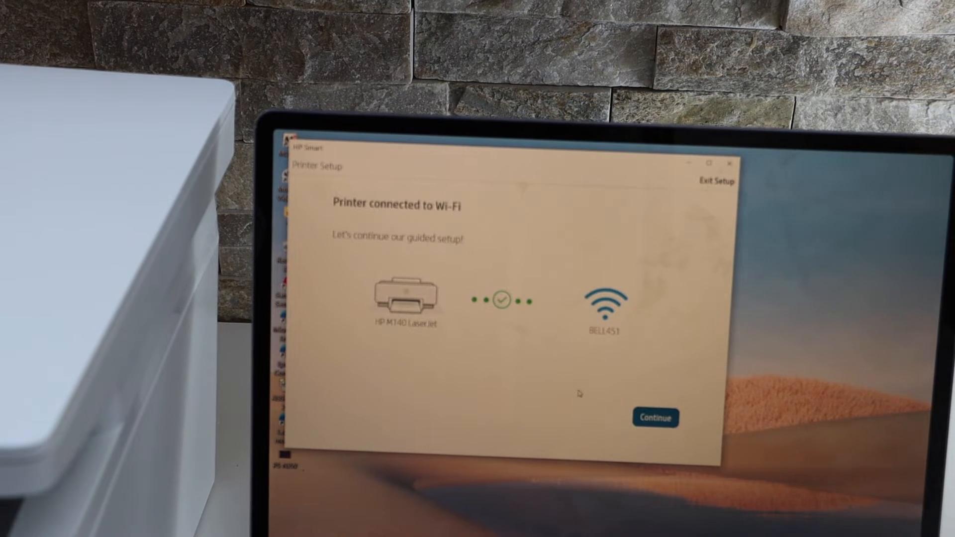
- Continue past the Wi-Fi connected and HP+ benefits pages and confirm the requirements of use
{"action": "left_click", "coordinate": [656, 418]}
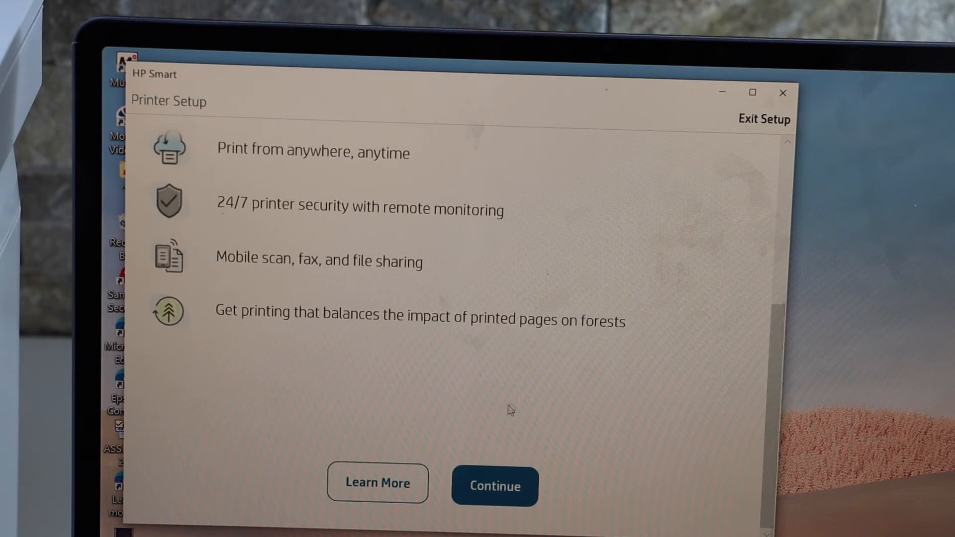
{"action": "left_click", "coordinate": [495, 486]}
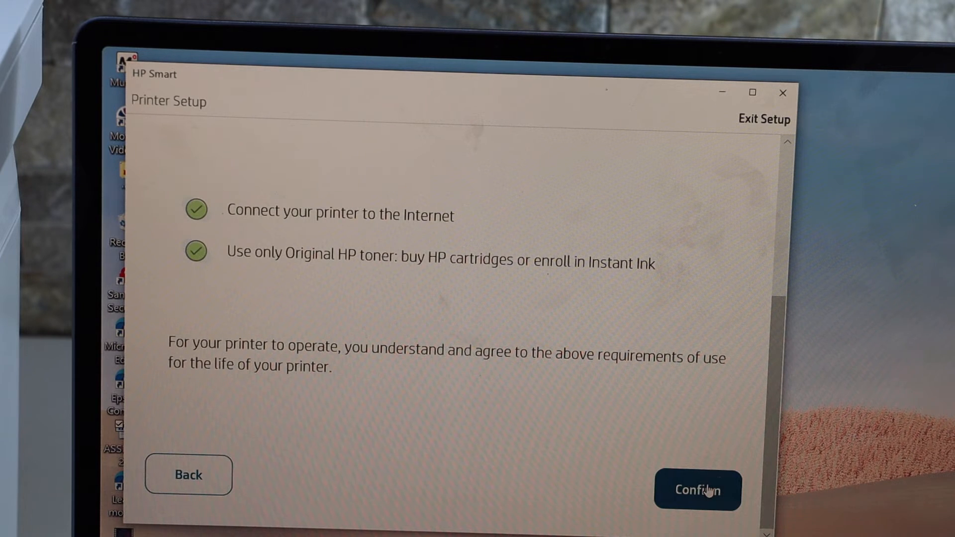
{"action": "mouse_move", "coordinate": [532, 290]}
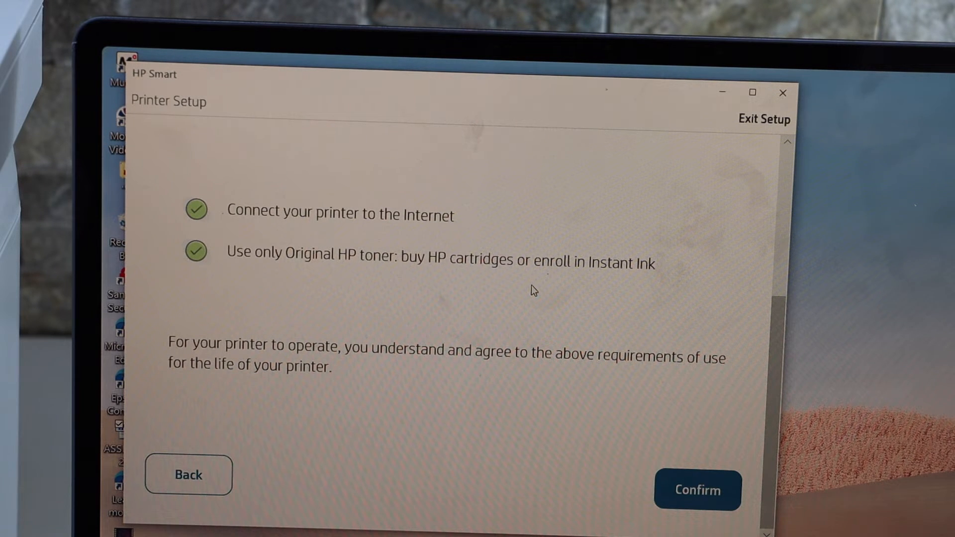
{"action": "left_click", "coordinate": [698, 491]}
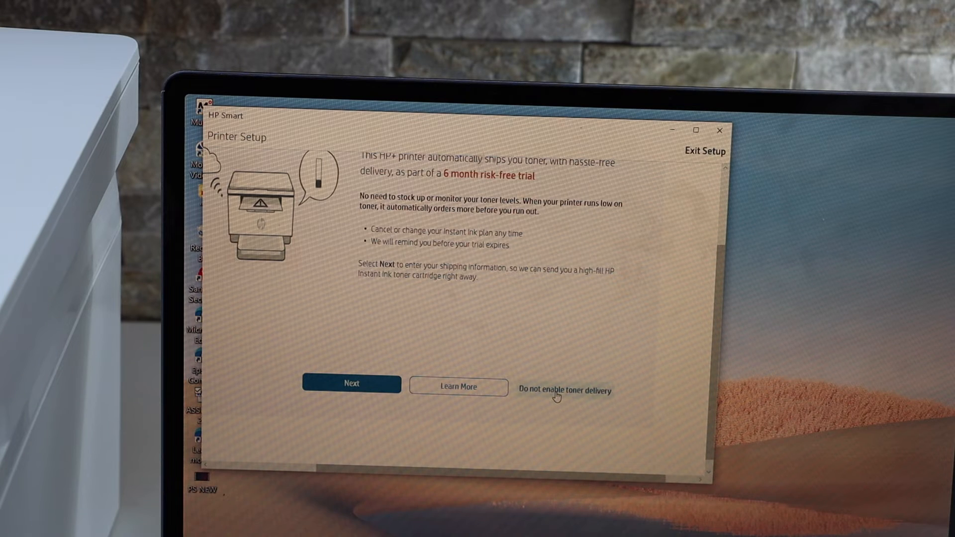
- Decline Instant Ink toner delivery and choose 'Remind me later'
{"action": "left_click", "coordinate": [563, 390]}
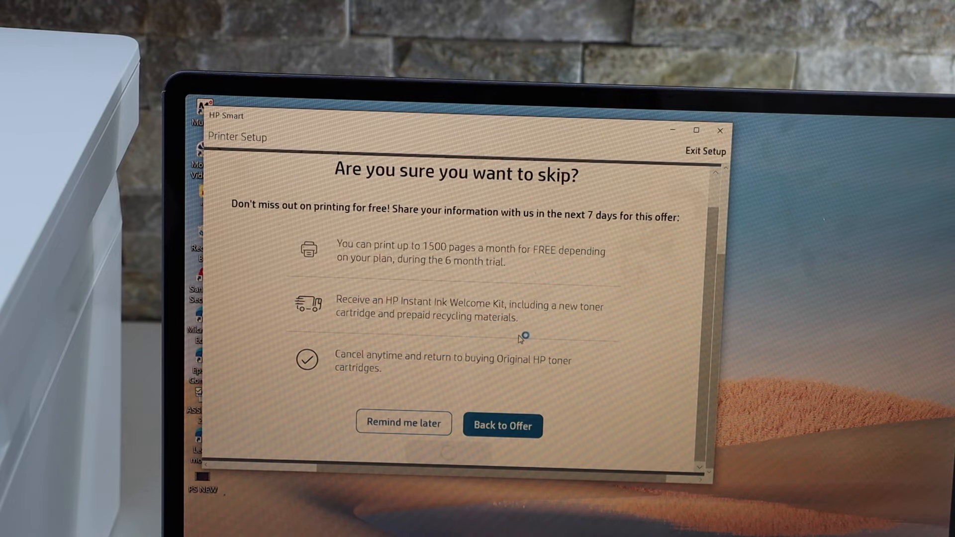
{"action": "left_click", "coordinate": [403, 423]}
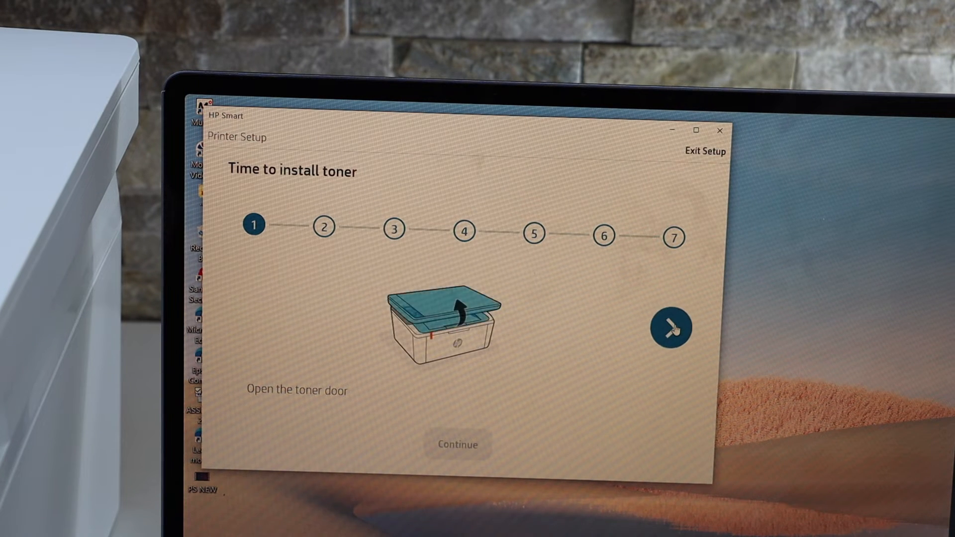
- Step through the toner installation and paper loading instruction pages
{"action": "left_click", "coordinate": [671, 328]}
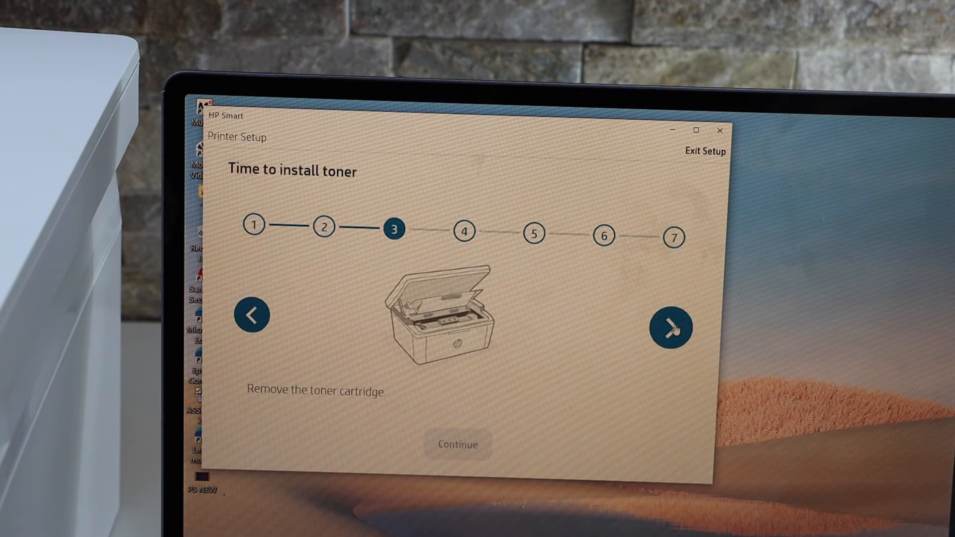
{"action": "left_click", "coordinate": [670, 328]}
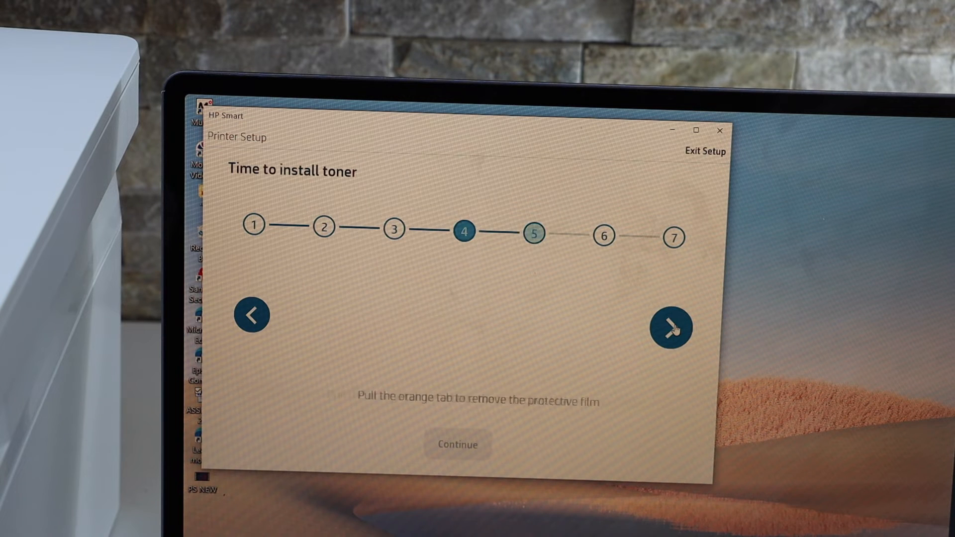
{"action": "left_click", "coordinate": [671, 328]}
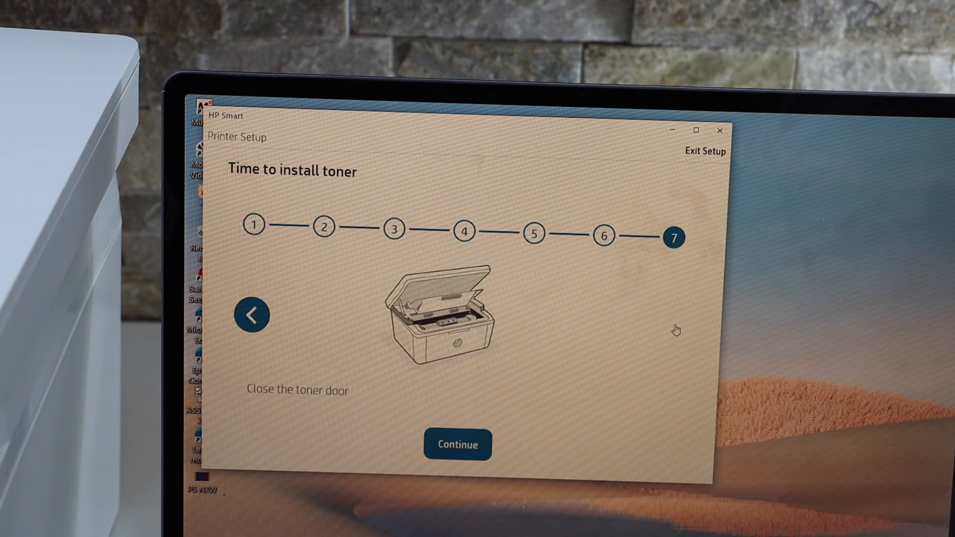
{"action": "left_click", "coordinate": [456, 444]}
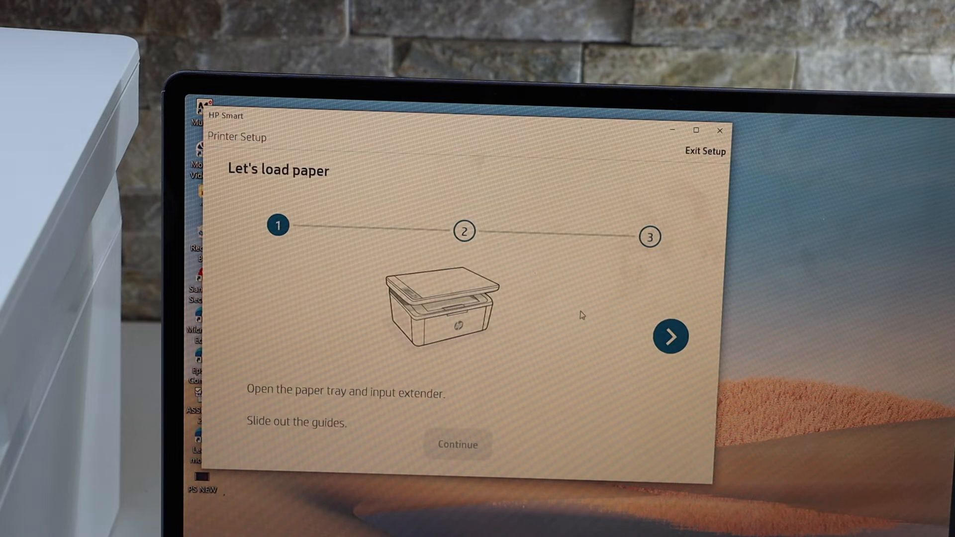
{"action": "left_click", "coordinate": [670, 336]}
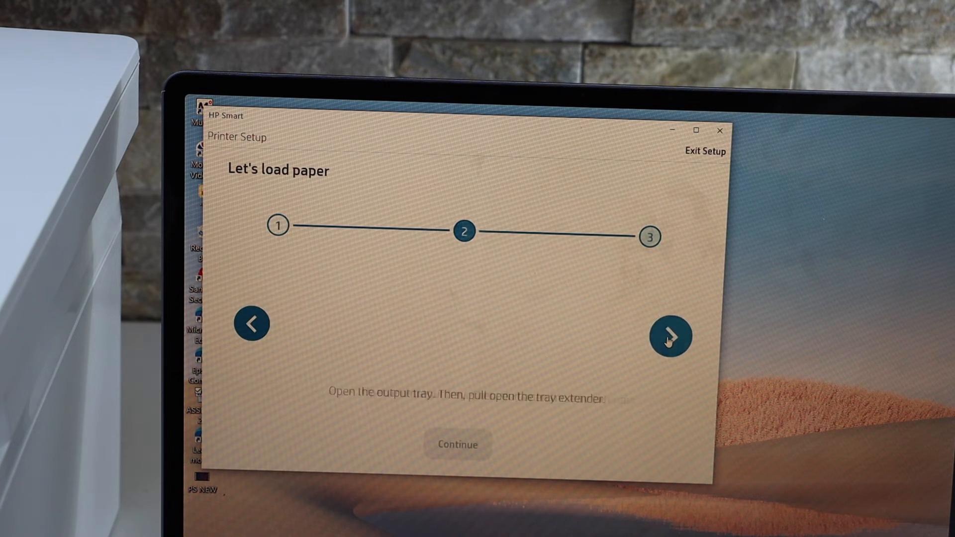
{"action": "left_click", "coordinate": [670, 336]}
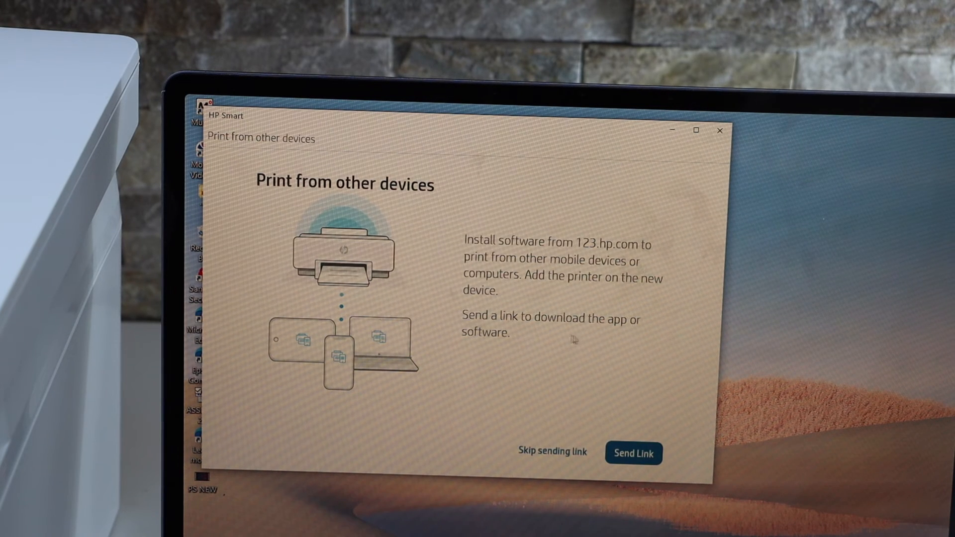
- Skip sending the download link and print the Setup complete page
{"action": "left_click", "coordinate": [552, 452]}
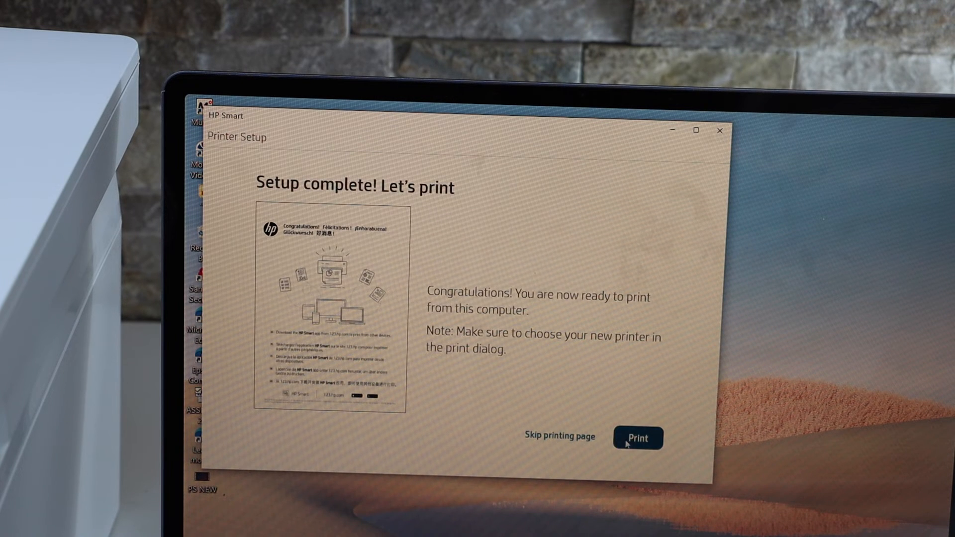
{"action": "left_click", "coordinate": [638, 437]}
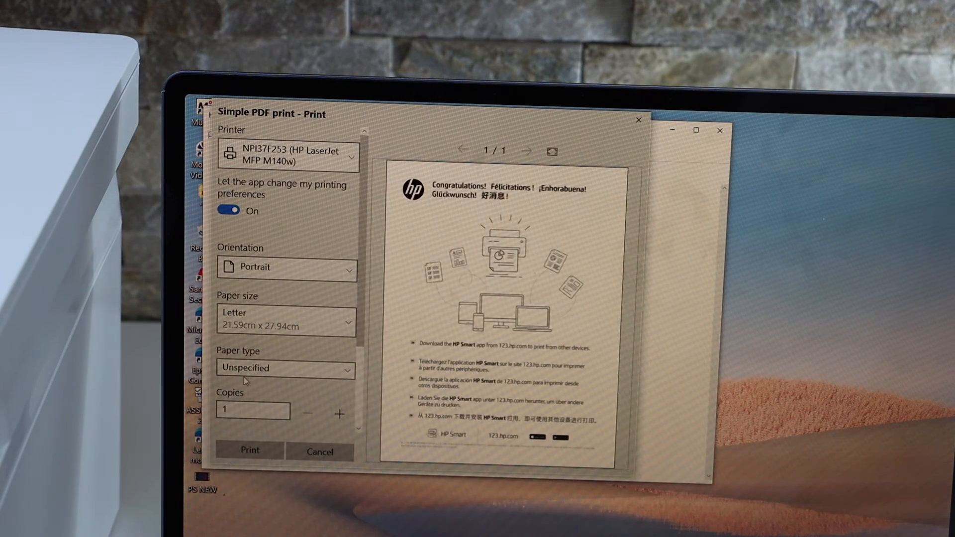
- Print the congratulations test page to the HP LaserJet MFP M140w from the Simple PDF dialog
{"action": "left_click", "coordinate": [249, 450]}
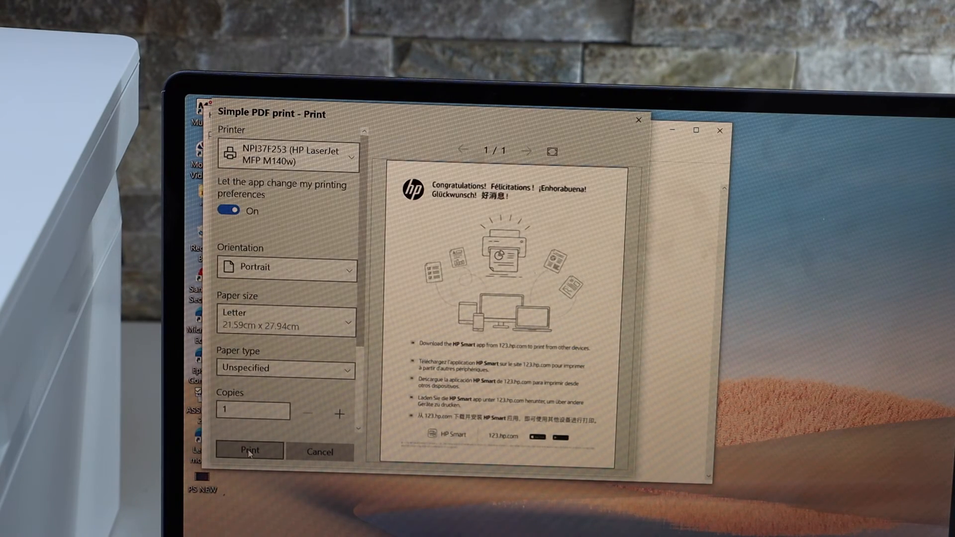
{"action": "left_click", "coordinate": [248, 450]}
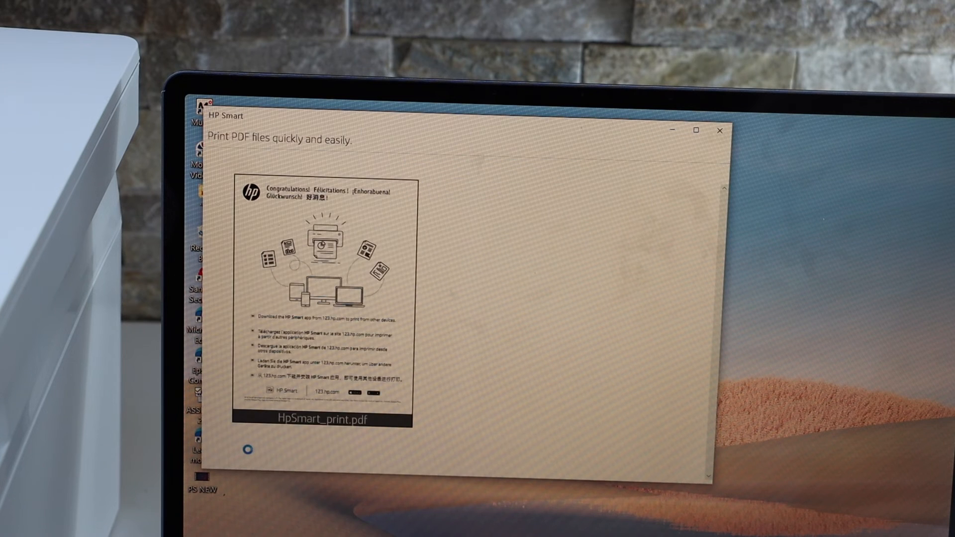